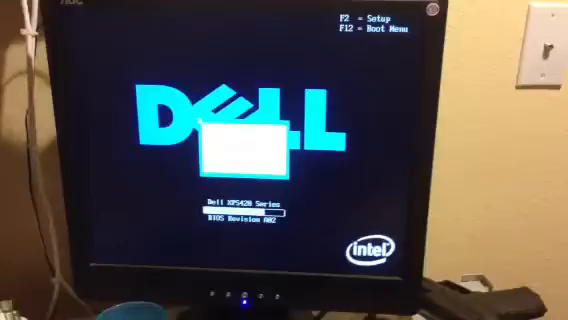
Press F12 at the Dell splash screen to open the one-time Boot Device Menu
{"action": "key", "text": "f12"}
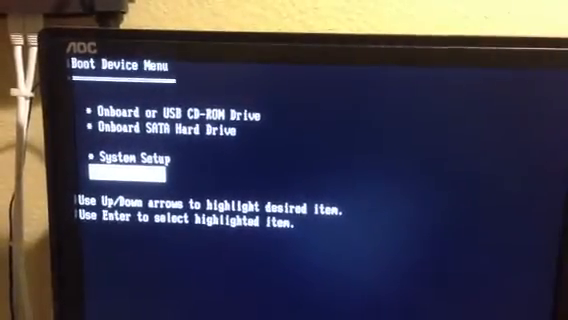
Highlight Onboard or USB CD-ROM Drive as the boot device
{"action": "key", "text": "Down"}
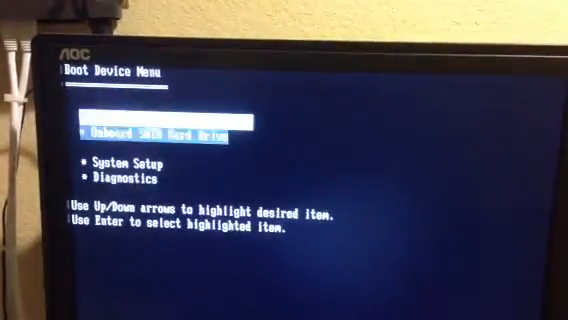